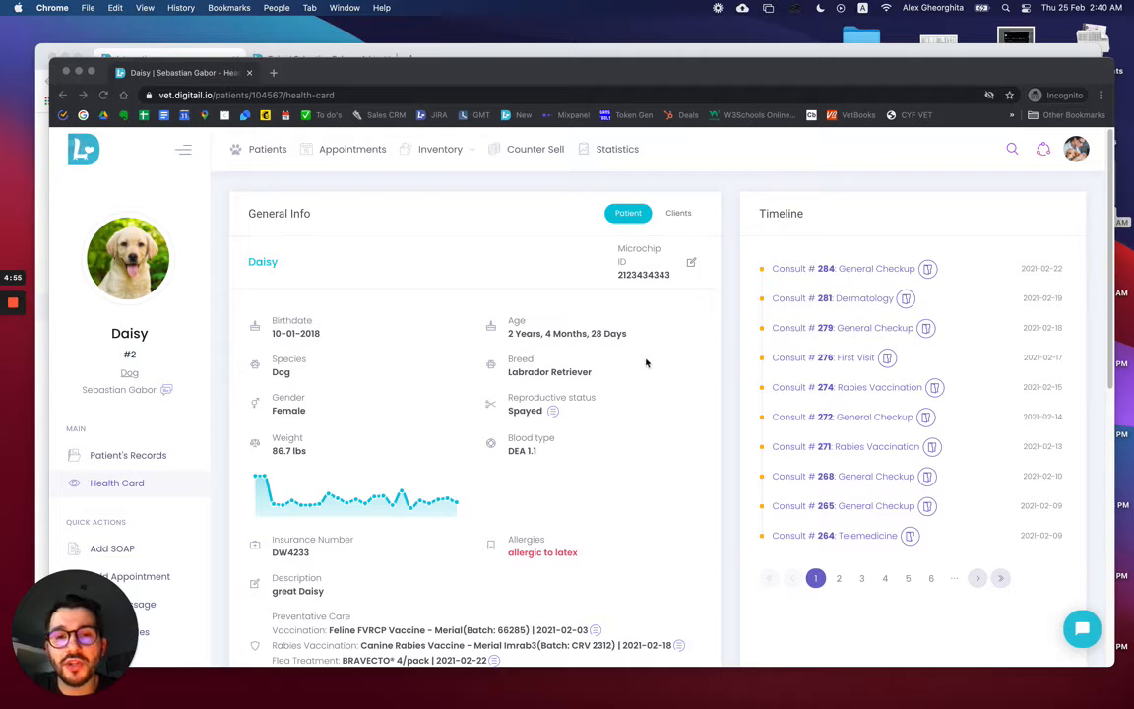
mouse_move(996, 182)
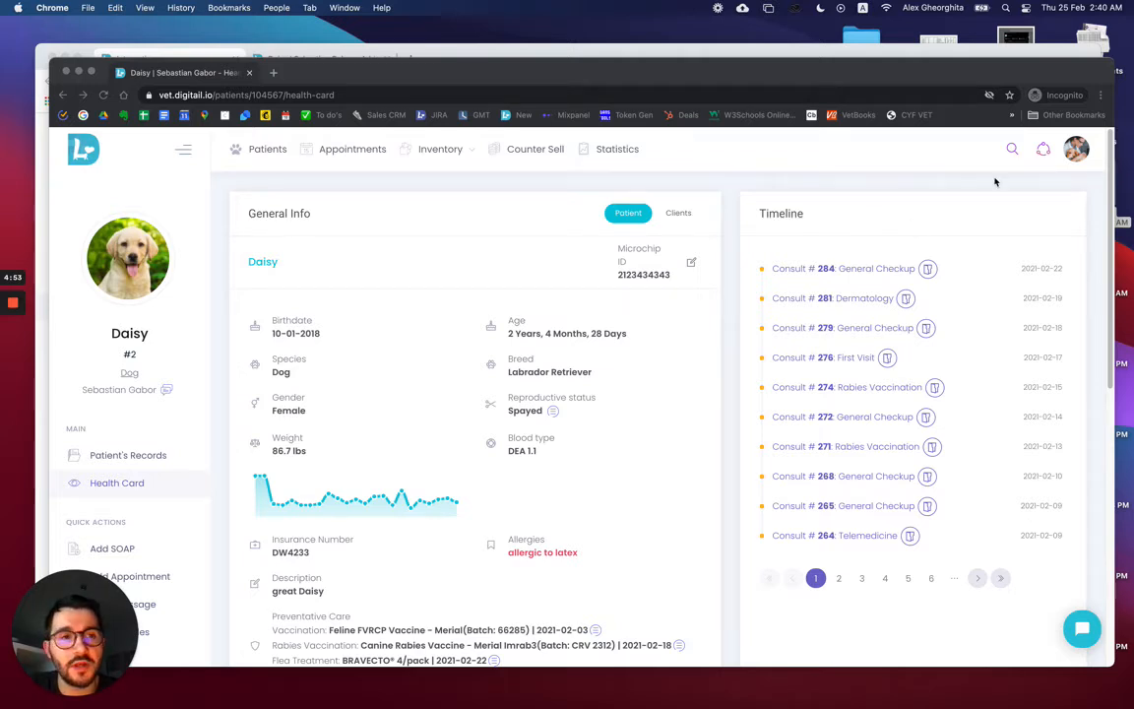
Go from Daisy's health card to the clinic Administration area via the profile menu.
click(1075, 150)
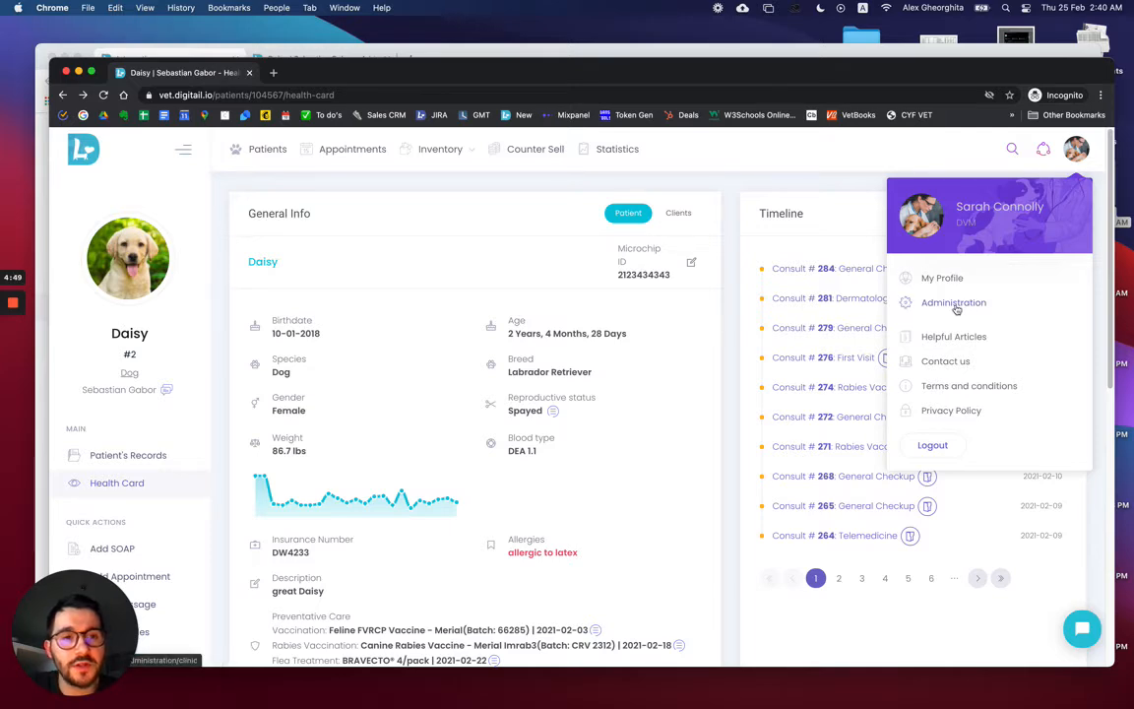
click(953, 303)
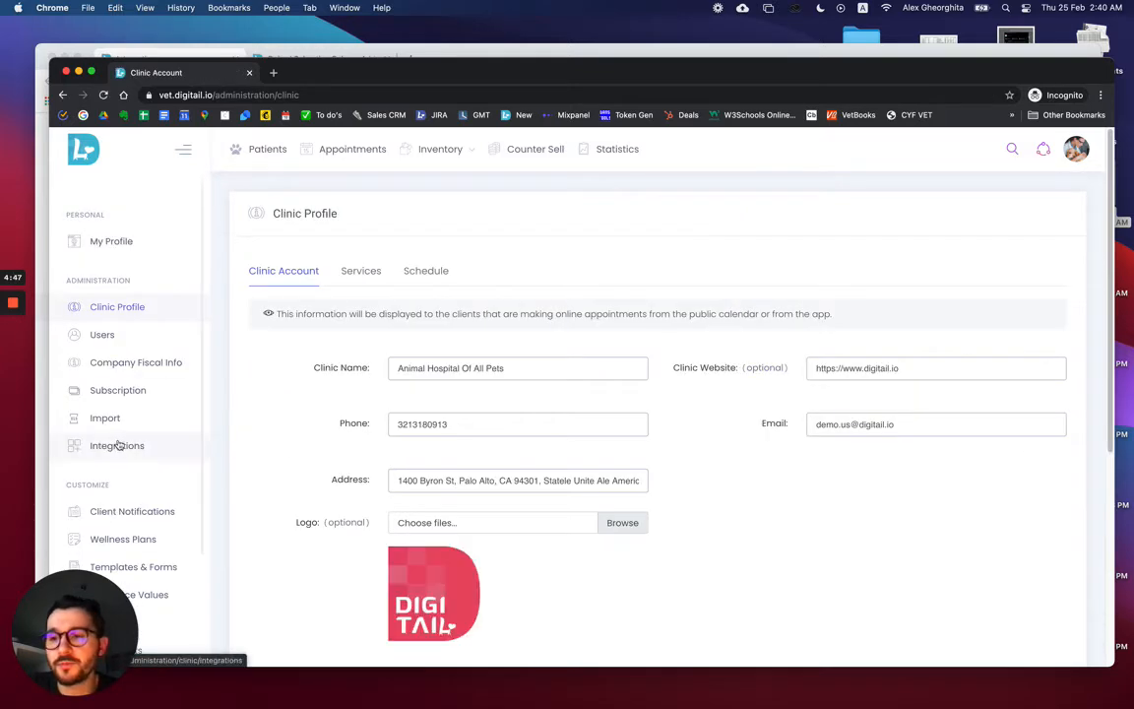
Start connecting the IDEXX laboratory integration from the Integrations list.
click(118, 445)
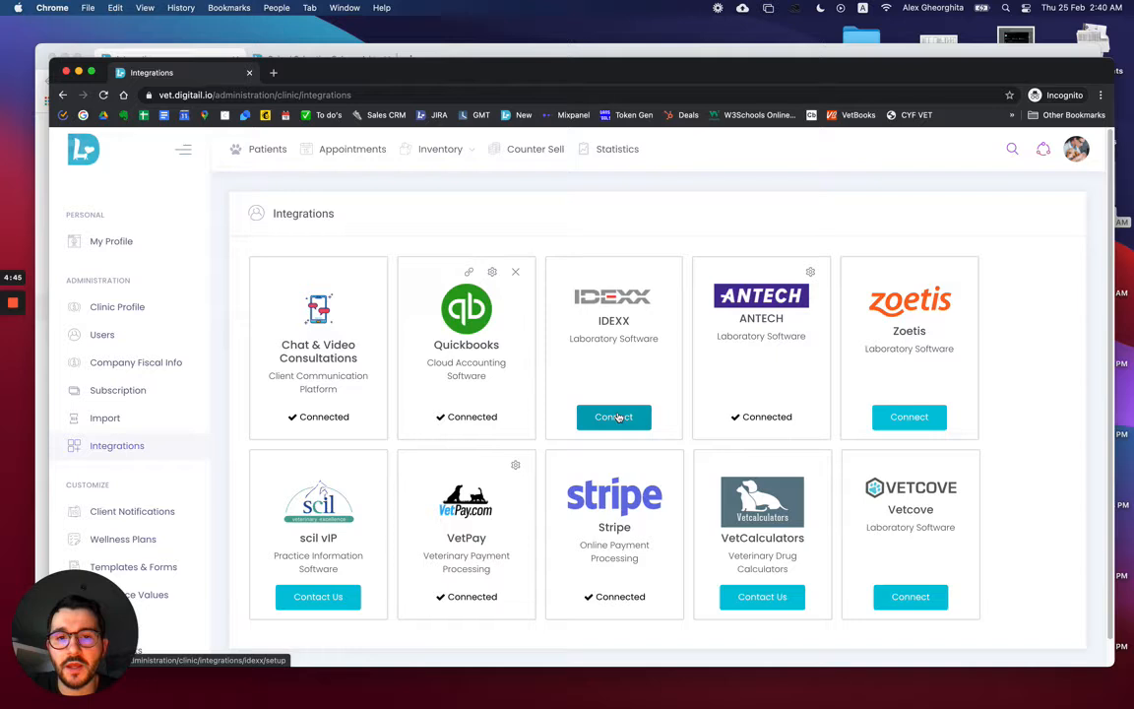
click(615, 417)
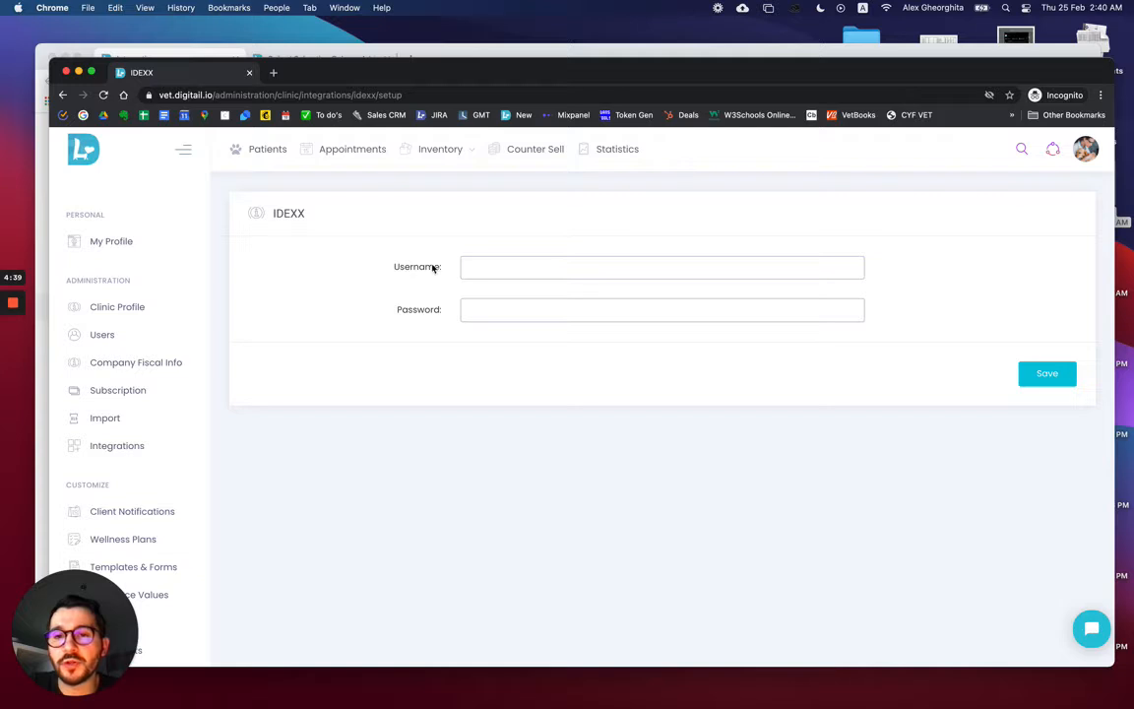
mouse_move(327, 288)
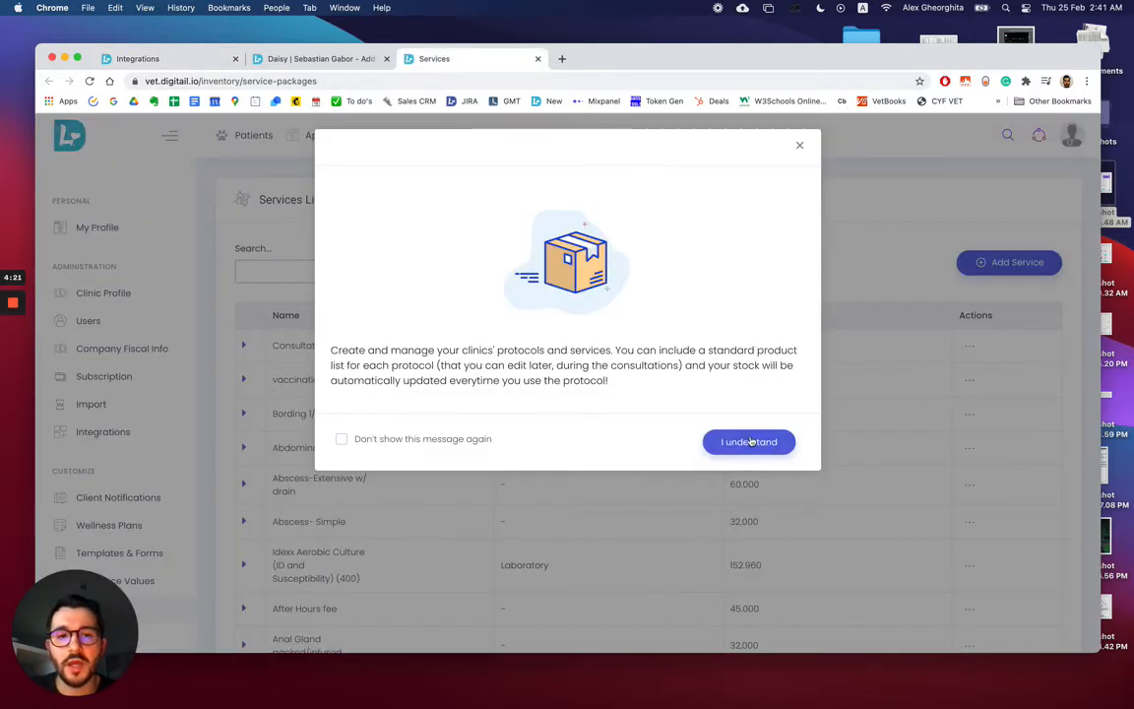
Acknowledge the Services intro message with 'I understand' and view the Services List.
click(748, 440)
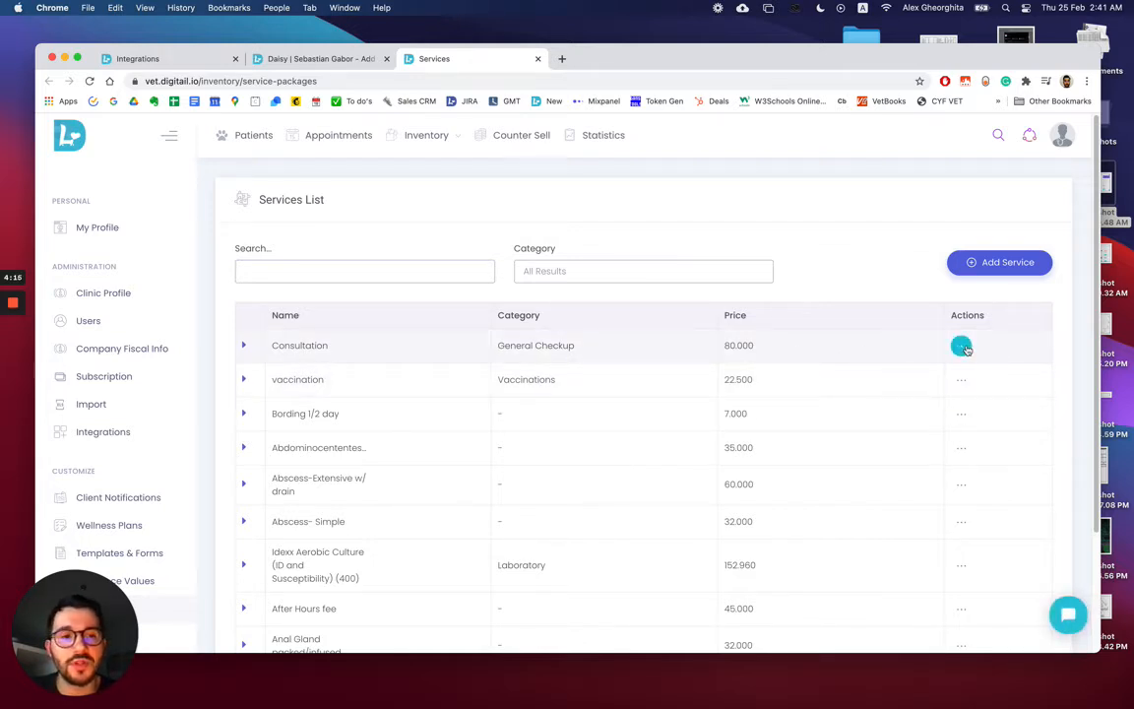
click(960, 346)
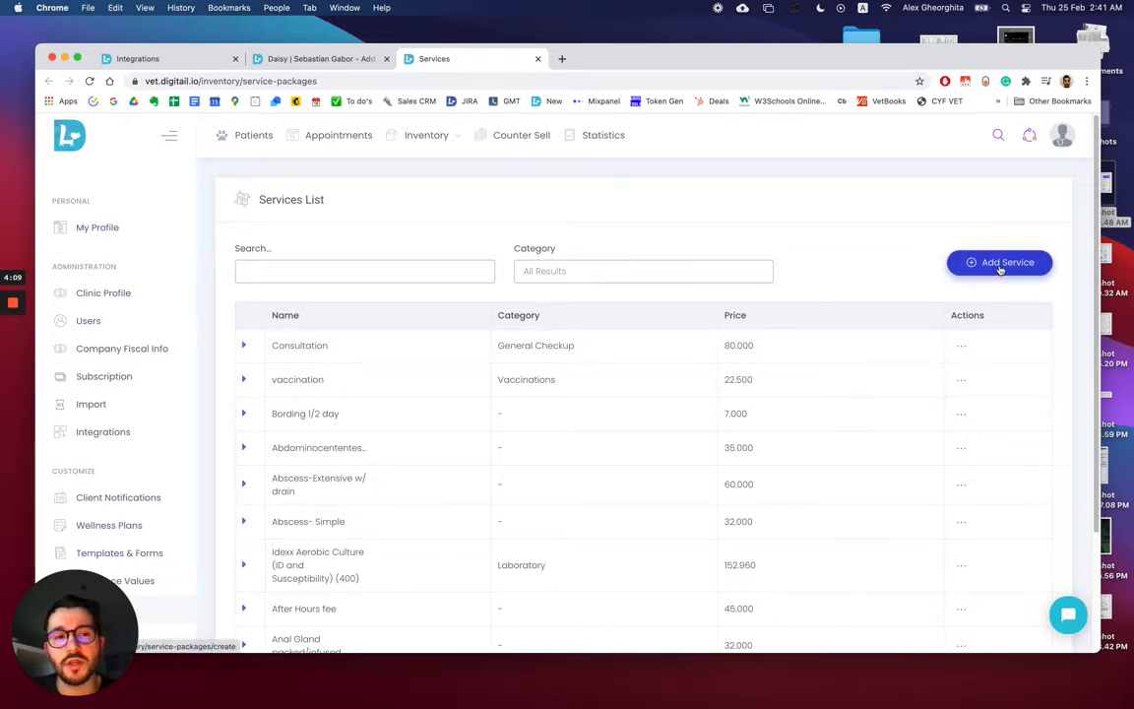
Create a Laboratory service 'Lepto Panel' priced 90 and search IDEXX lab services for 'lepto'.
click(1000, 261)
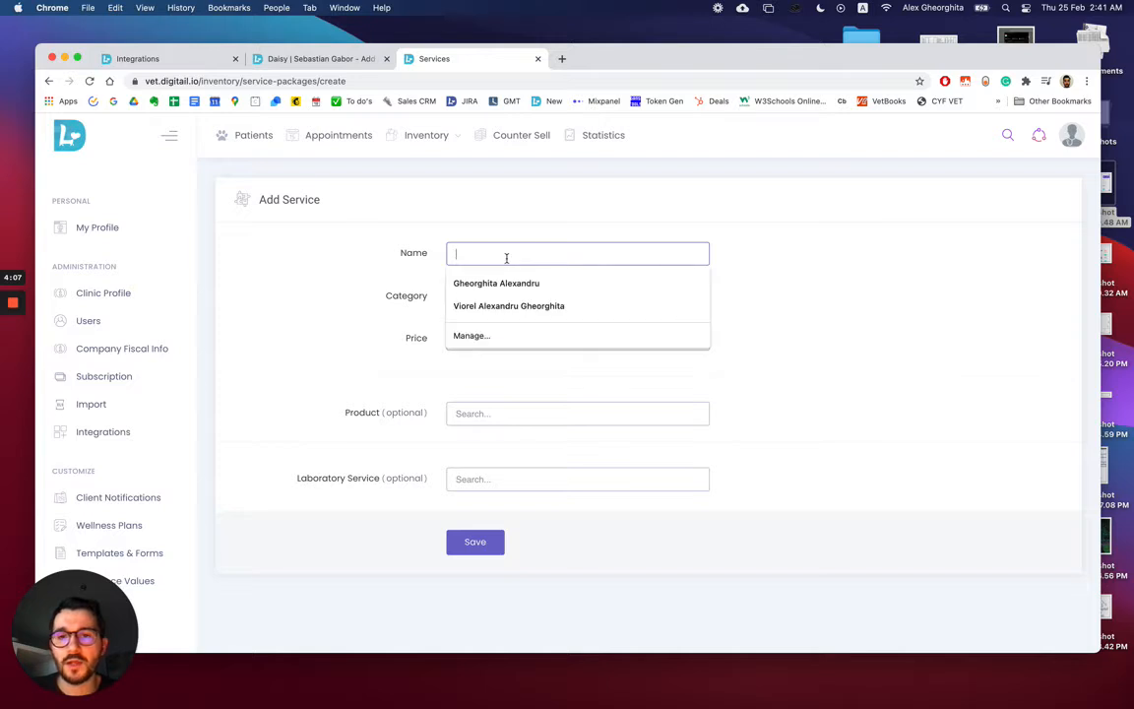
text(L)
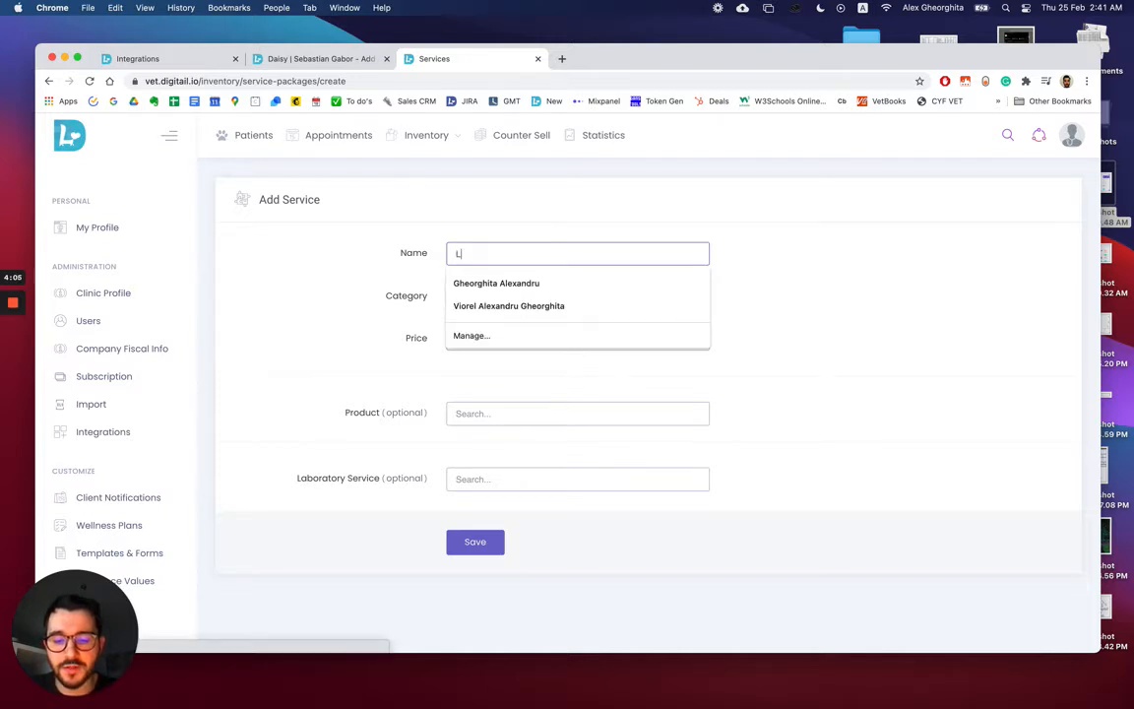
text(Lepto Panel)
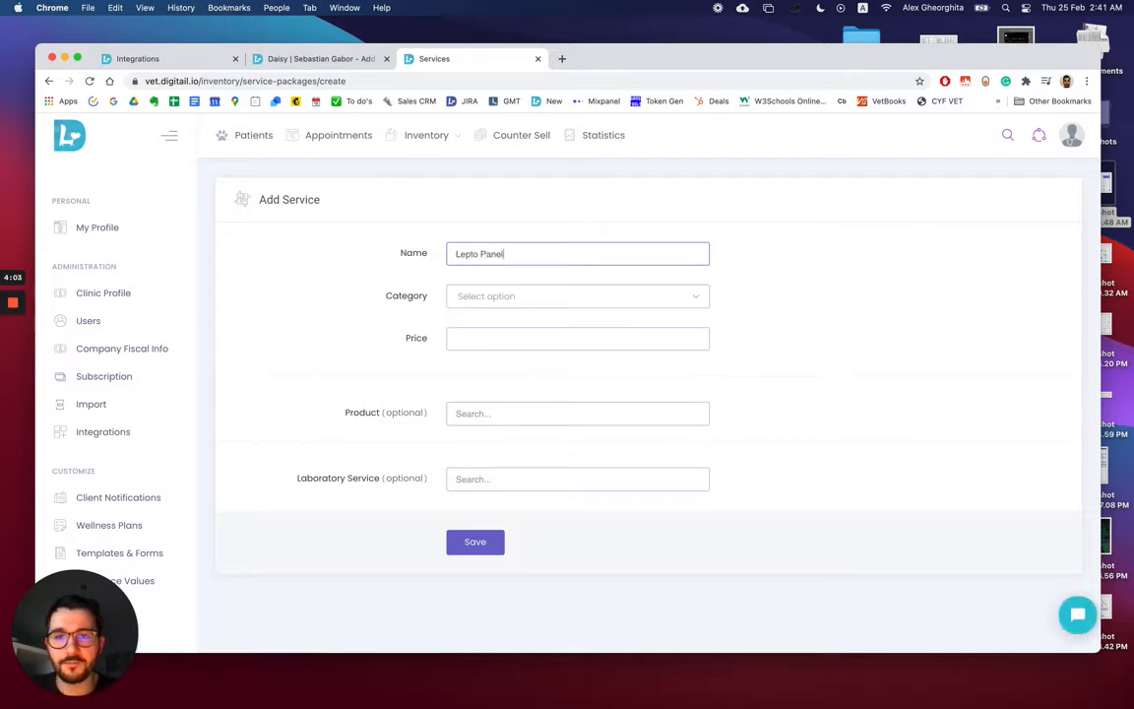
text(lav)
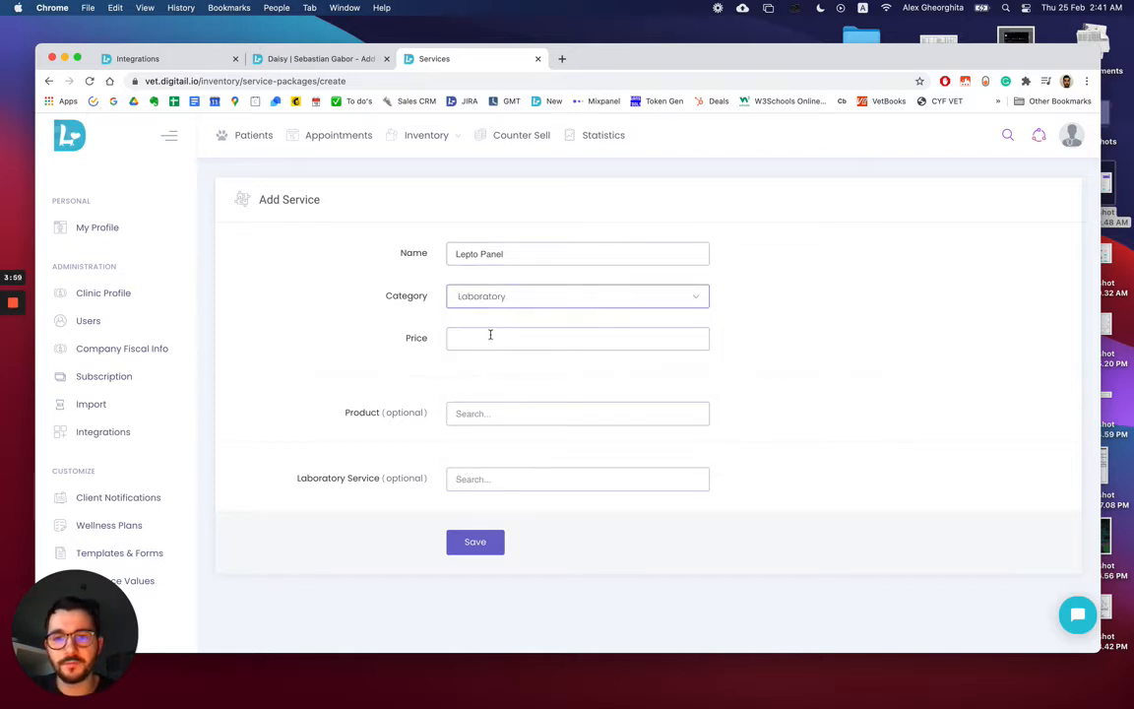
text(90)
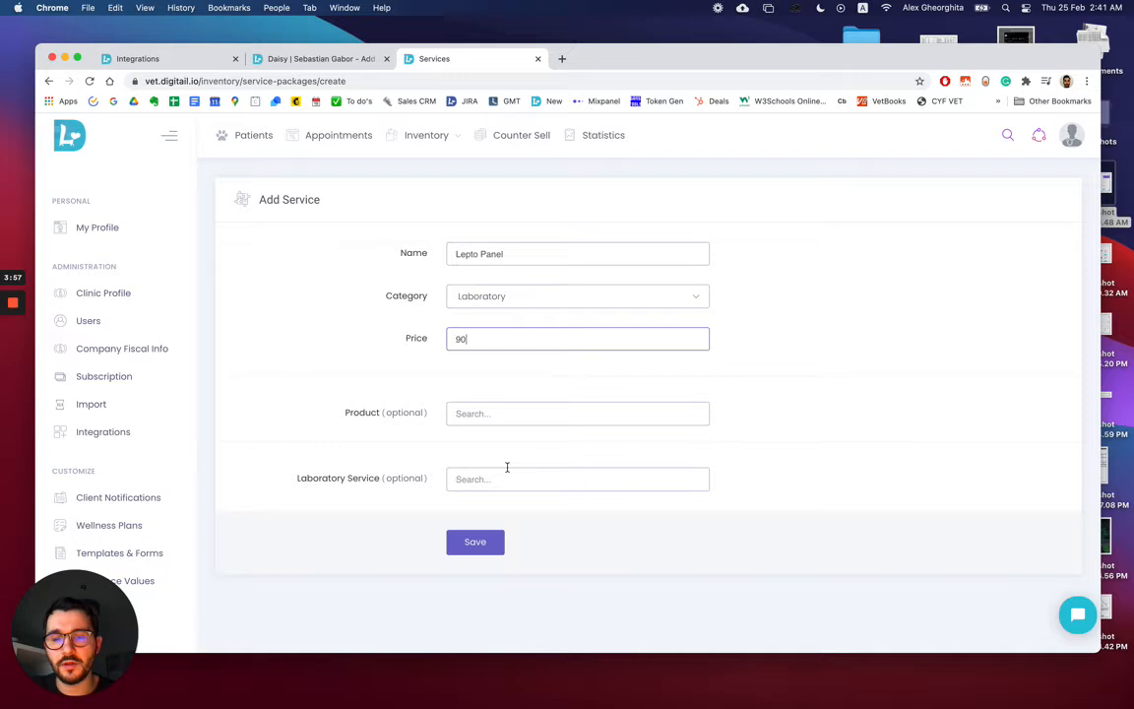
text(lepto)
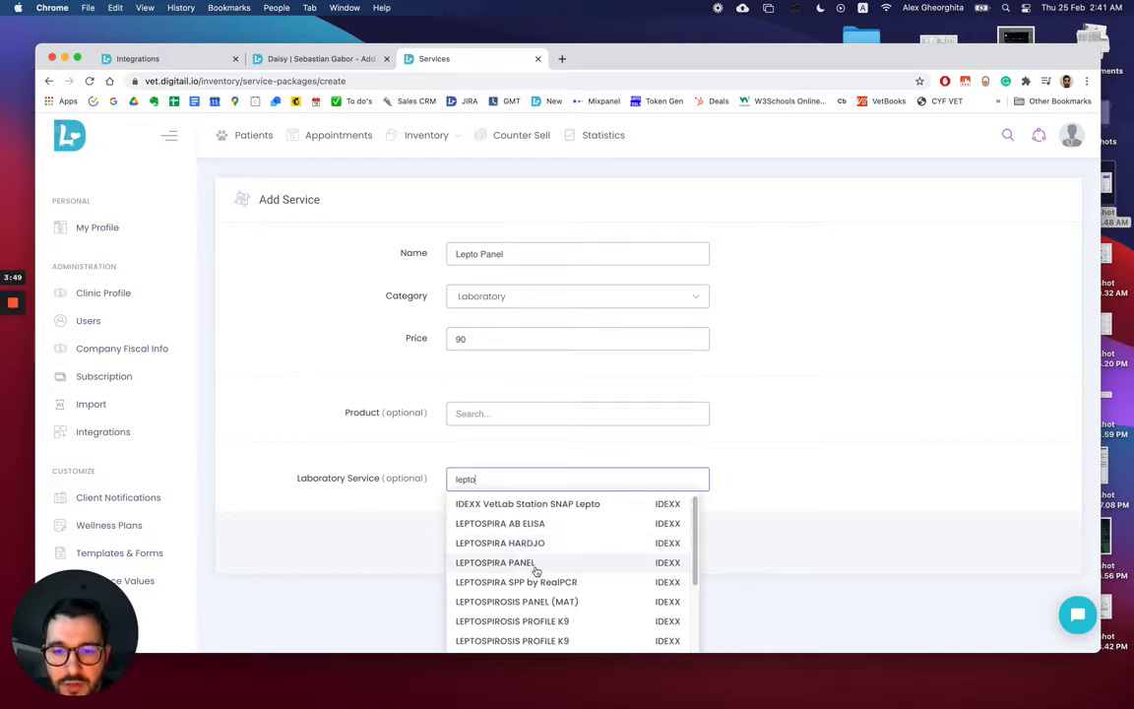
Link the LEPTOSPIROSIS PANEL (MAT) IDEXX test to Lepto Panel, then return to Daisy's visit.
click(516, 602)
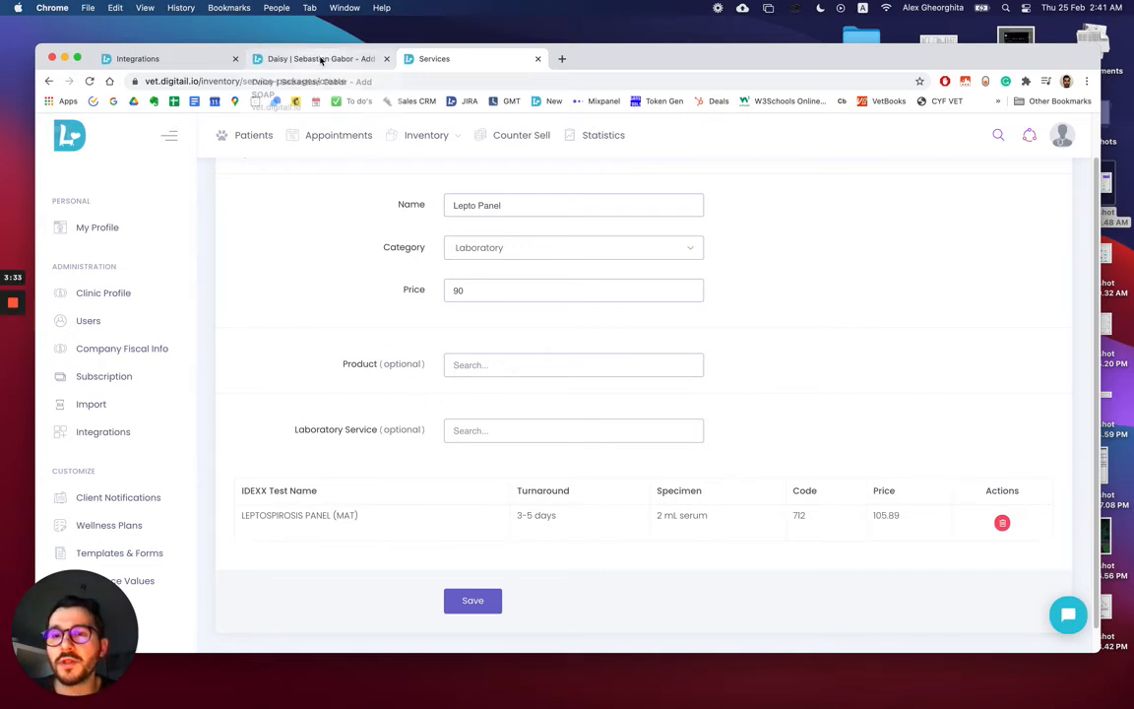
click(319, 59)
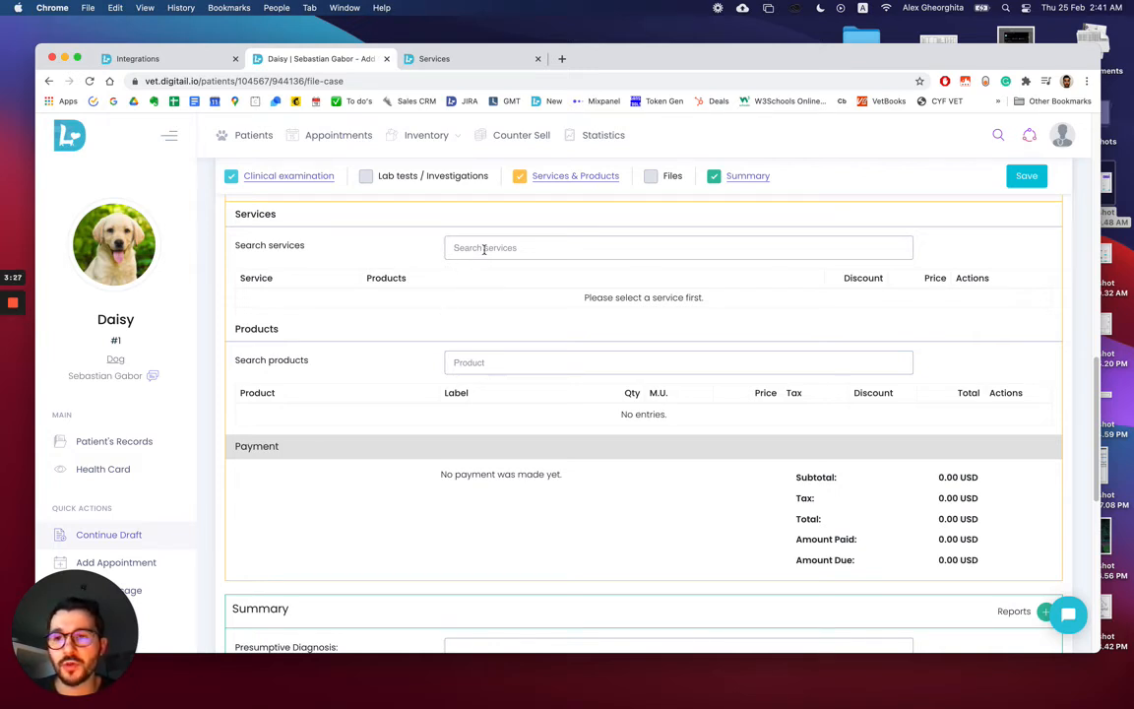
Add Idexx Leptospira Panel (3569) to Daisy's visit, bringing the total to 87.13 USD.
click(677, 248)
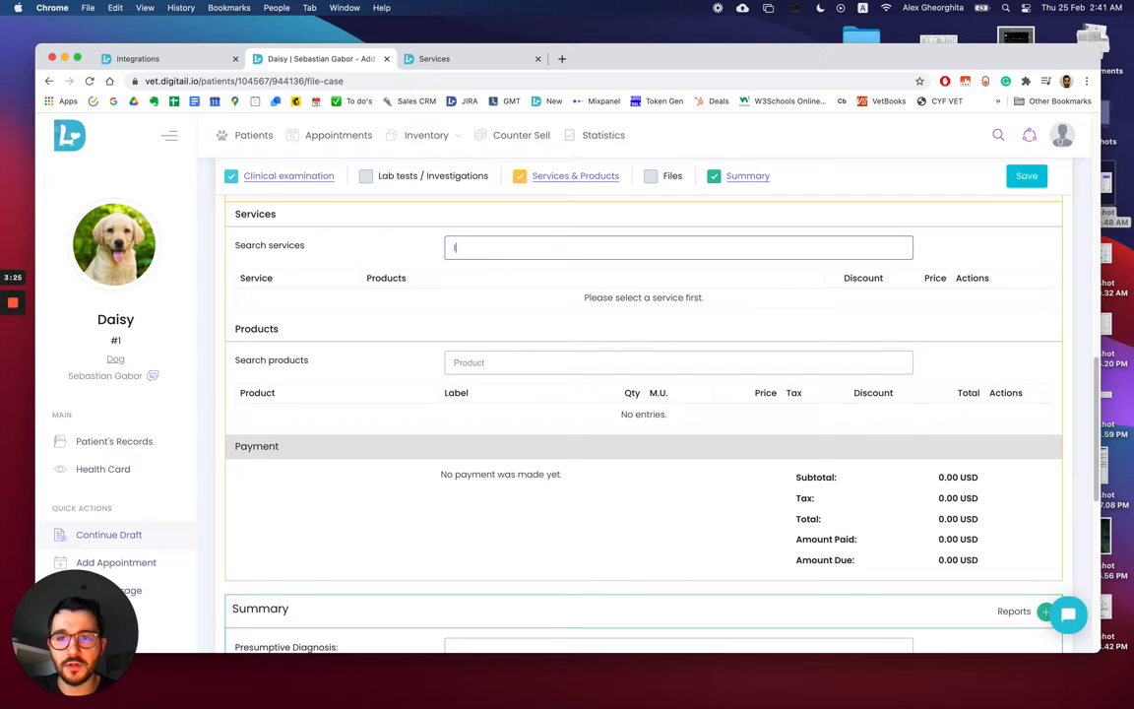
text(lepto)
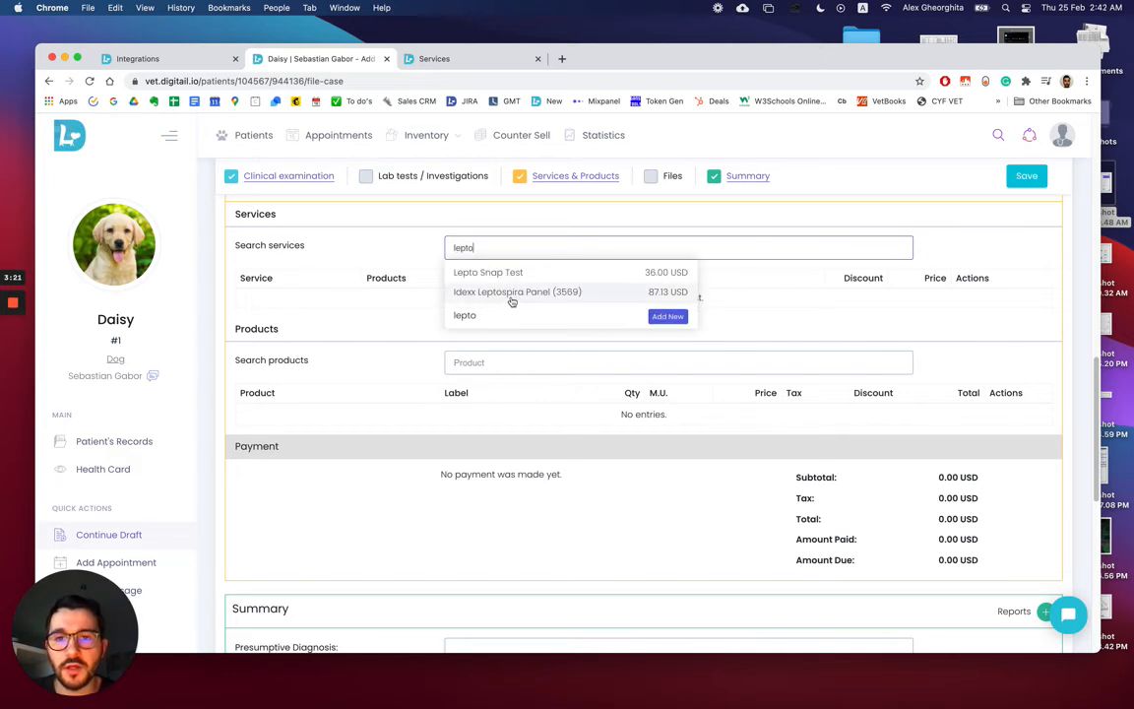
click(515, 291)
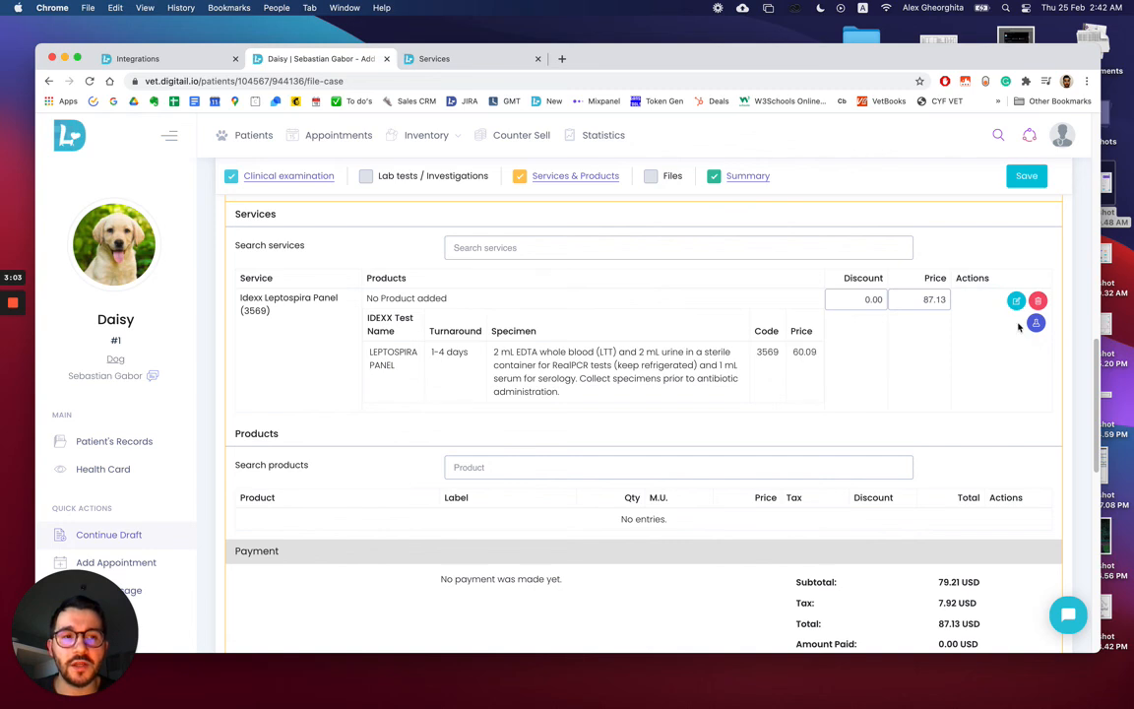
mouse_move(1016, 329)
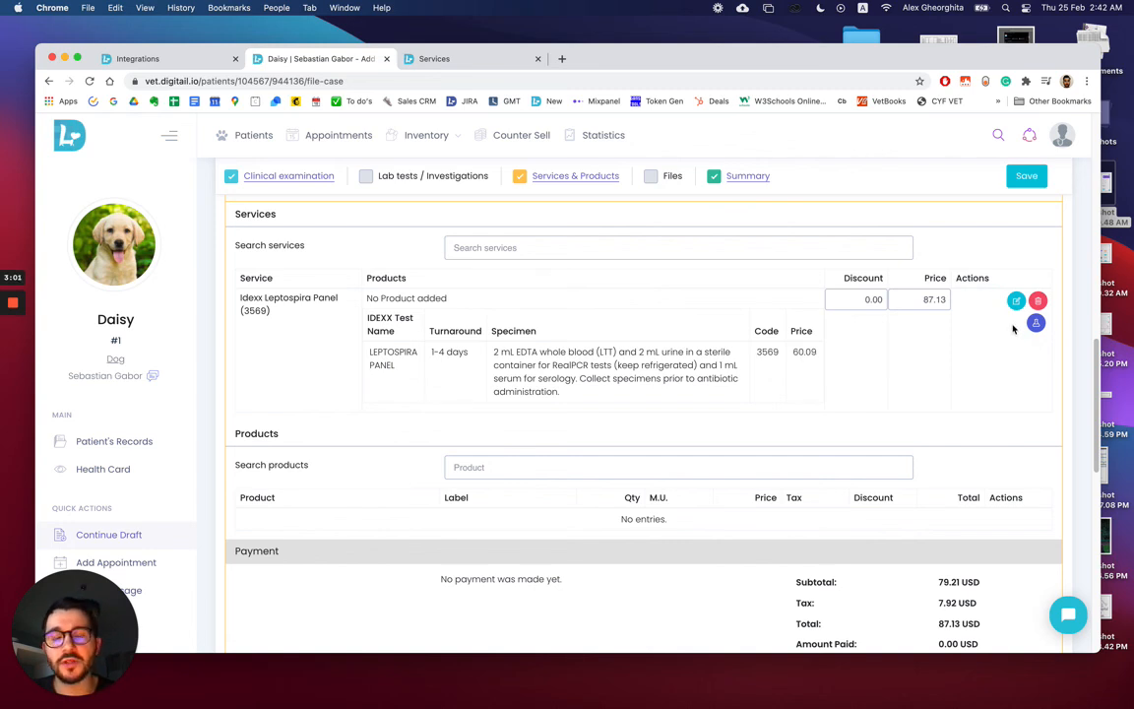
mouse_move(535, 382)
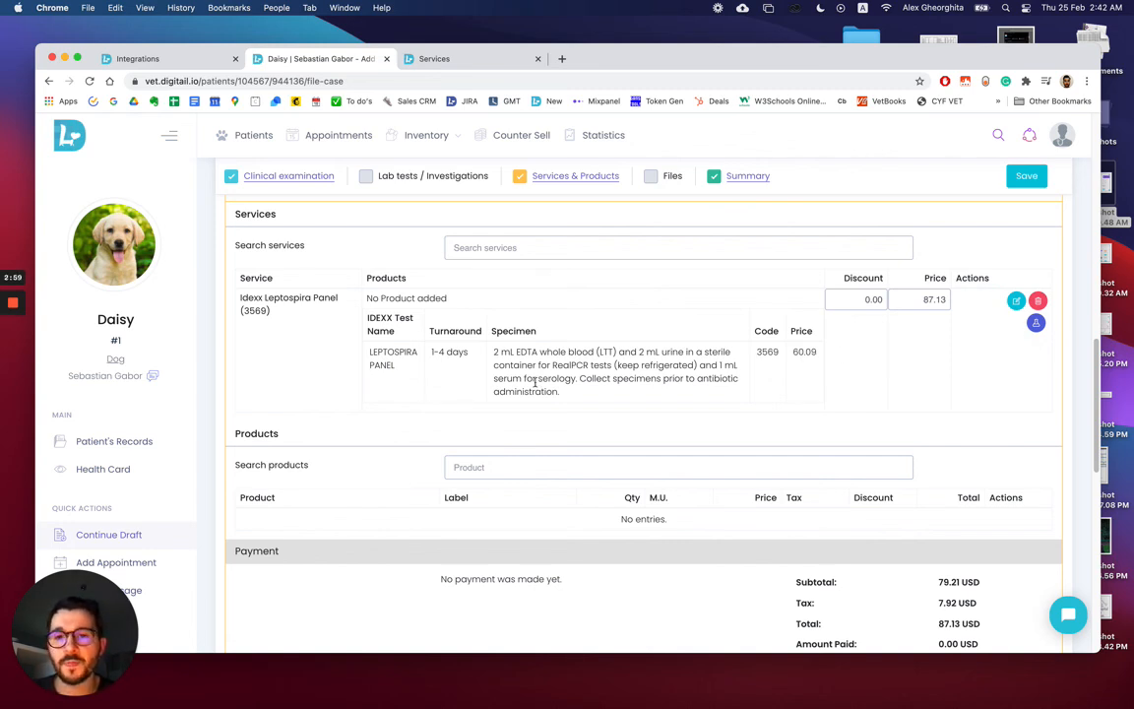